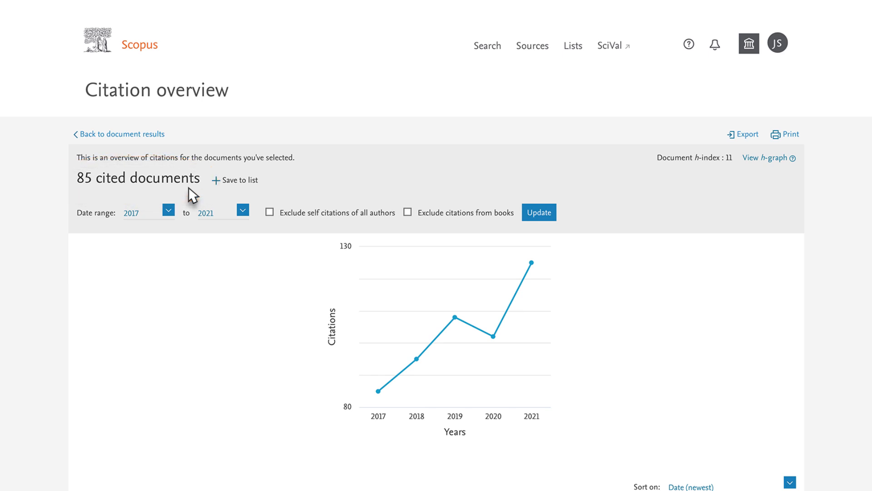
{"action": "scroll", "scroll_direction": "down", "scroll_amount": 3}
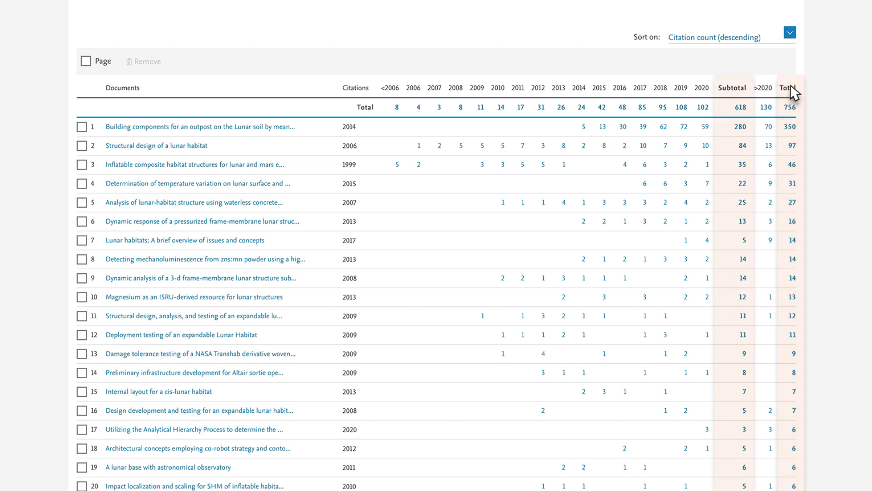